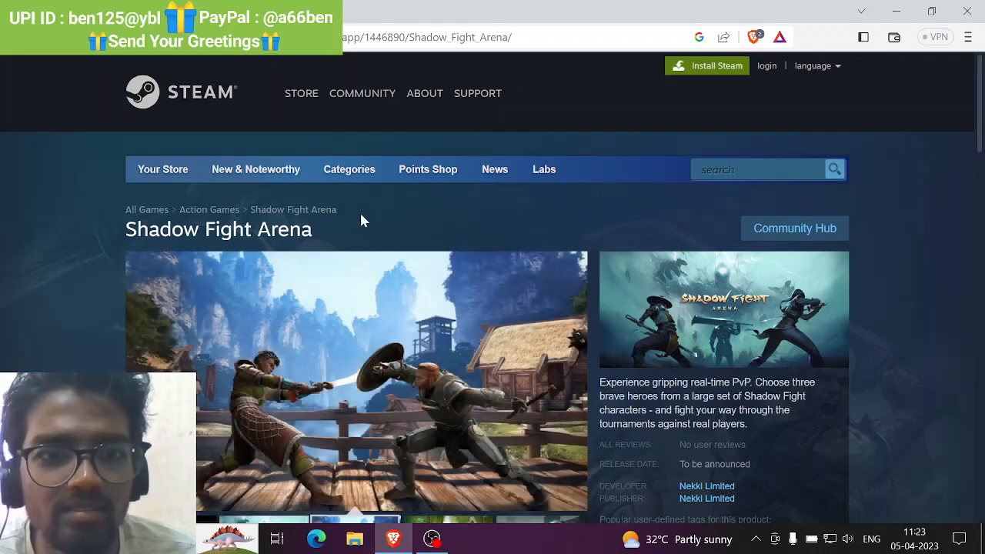
pyautogui.moveTo(689, 233)
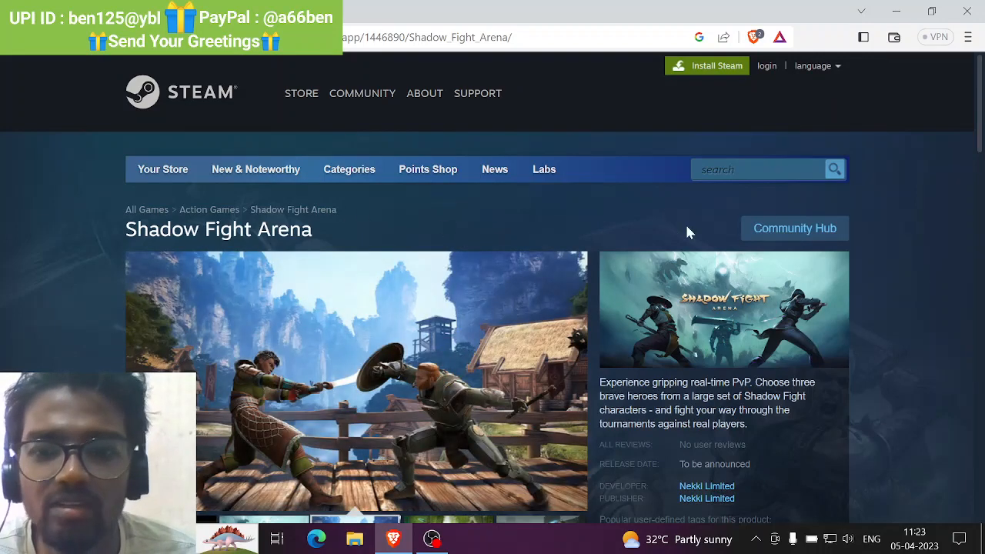
# - Scroll the Shadow Fight Arena page to the Planned Release Date box reading 'To be announced'
pyautogui.scroll(-3)
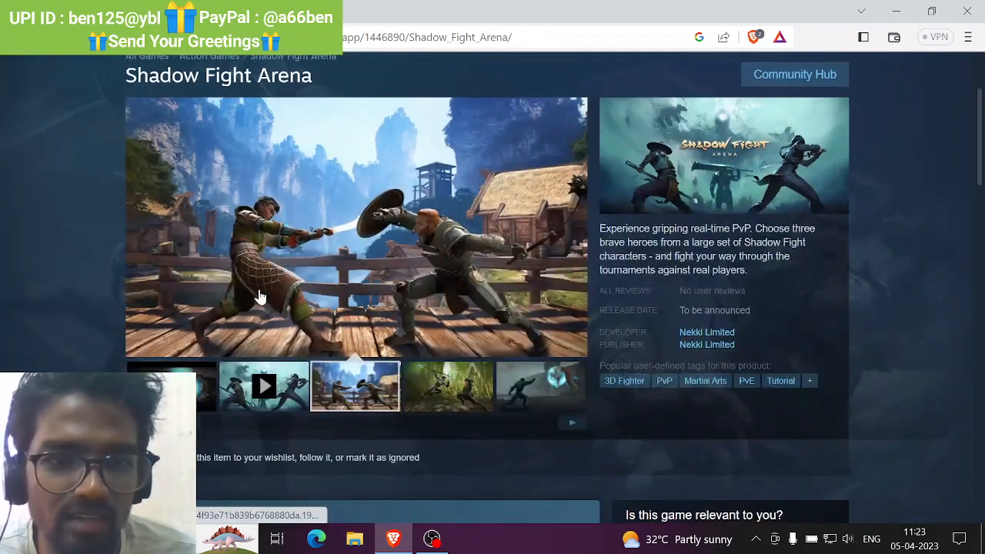
pyautogui.click(357, 227)
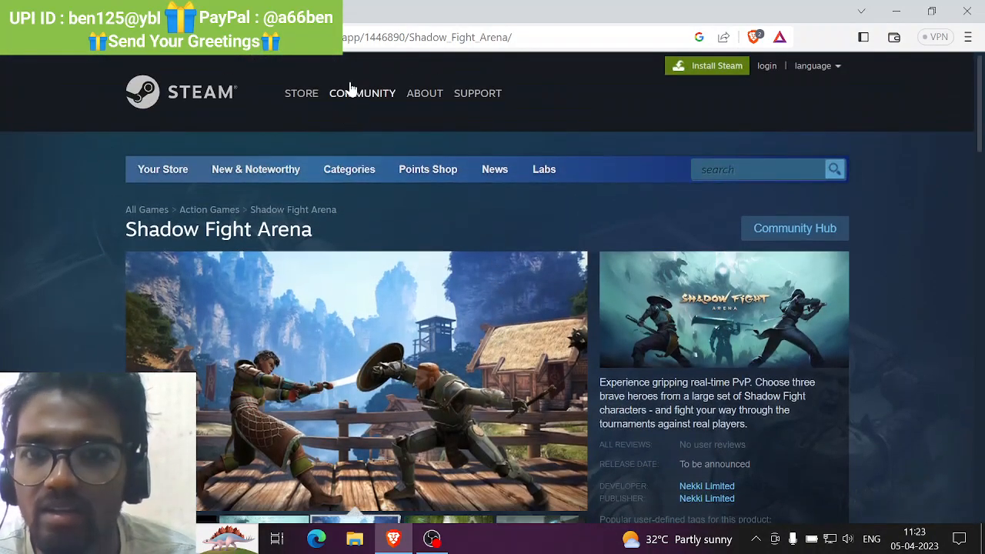
pyautogui.moveTo(669, 279)
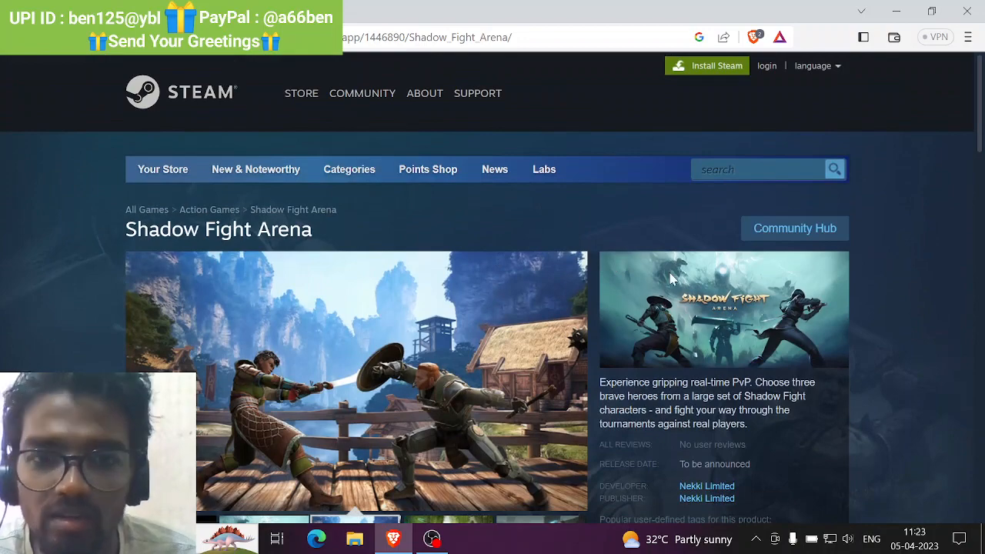
pyautogui.scroll(-3)
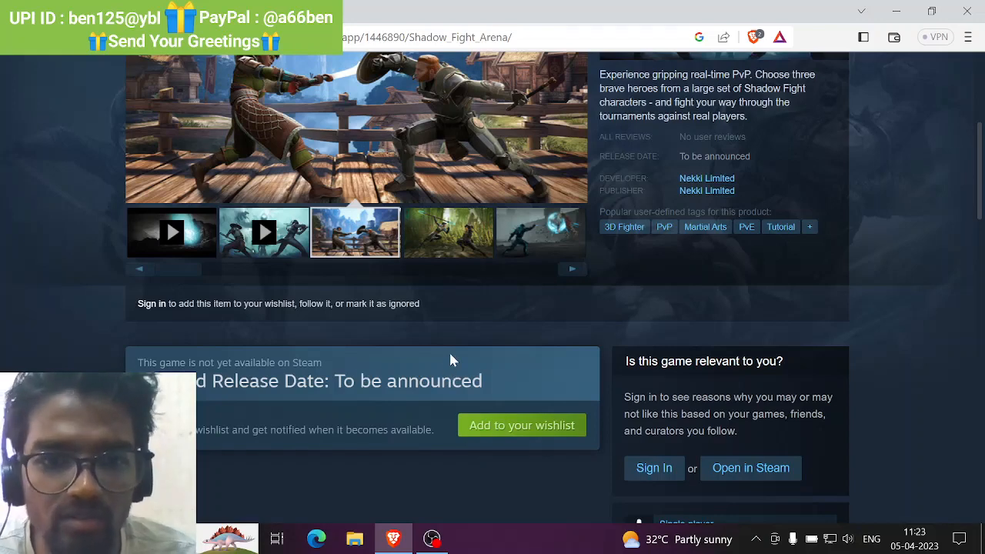
# - View the bamboo forest fight and glowing blue energy attack screenshots in the gallery
pyautogui.click(446, 230)
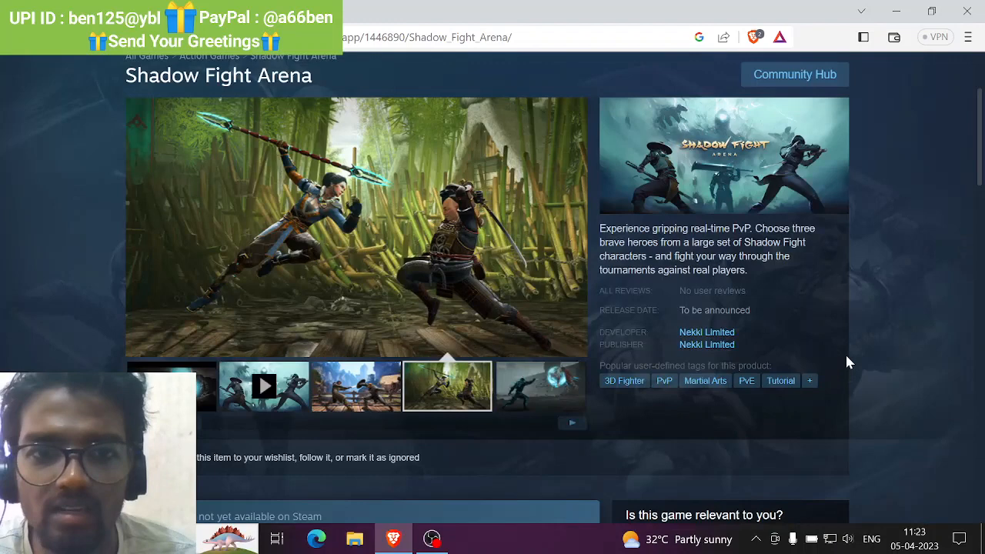
pyautogui.scroll(-3)
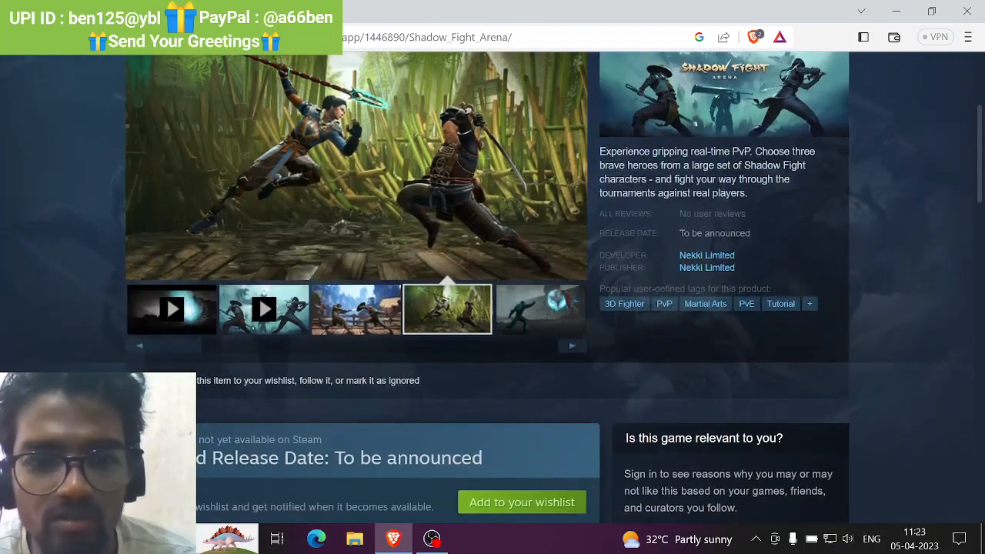
pyautogui.click(539, 309)
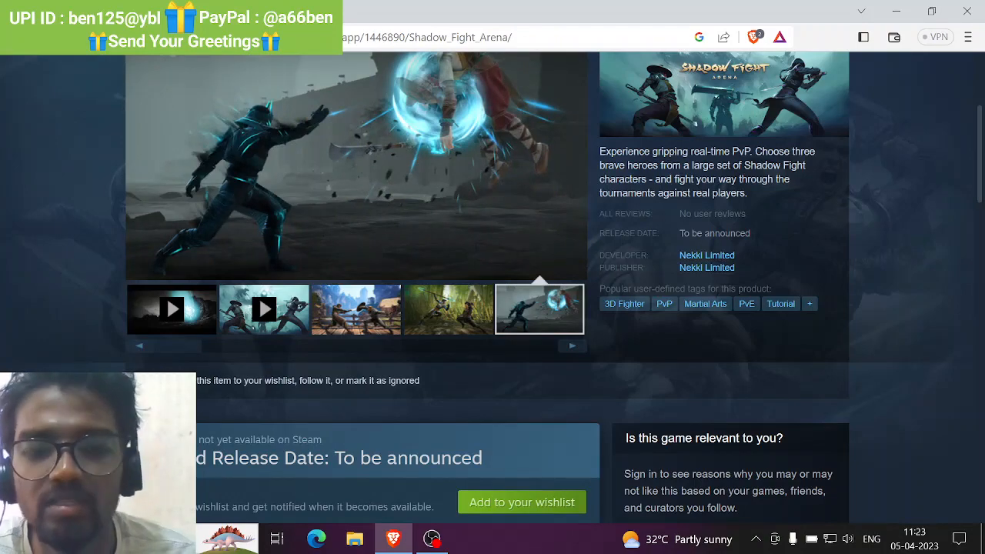
pyautogui.scroll(-3)
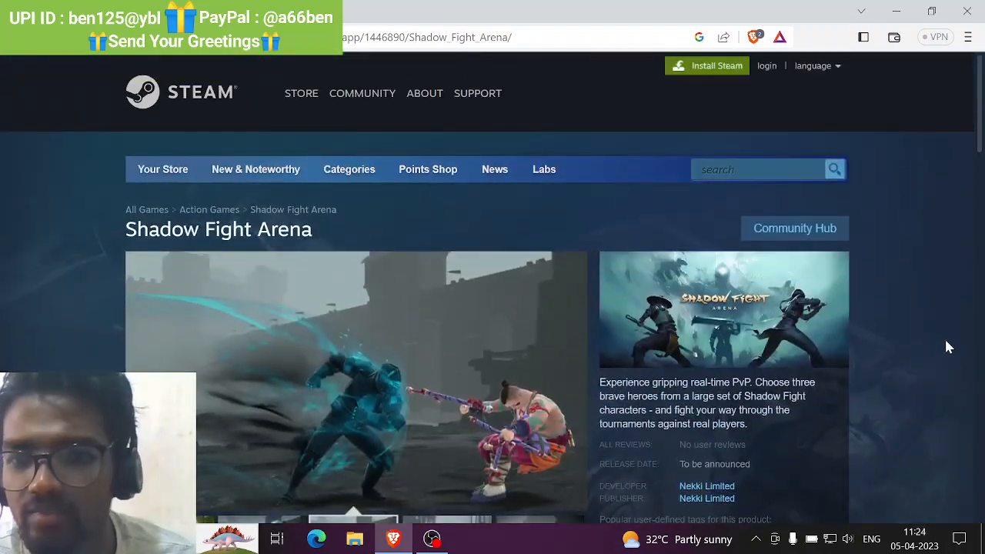
pyautogui.scroll(-3)
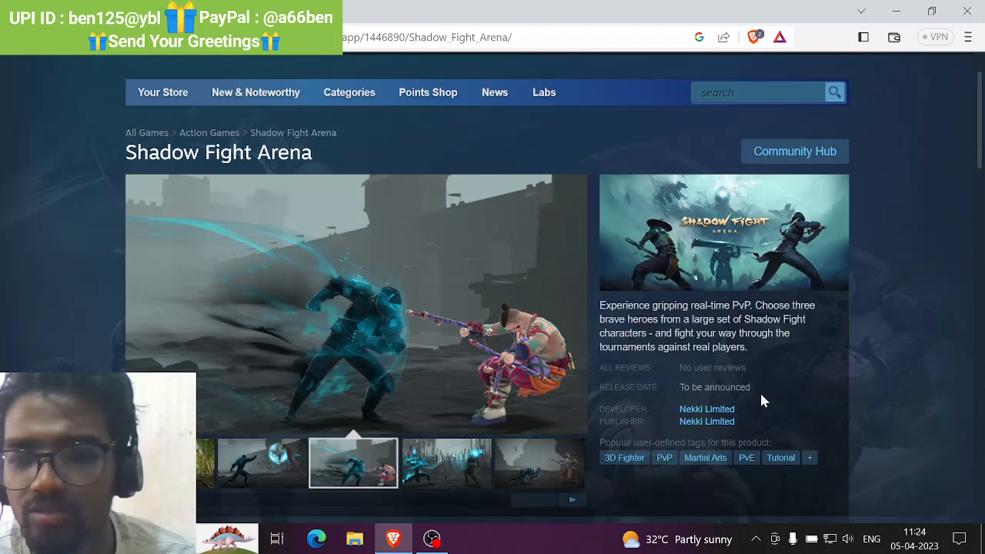
pyautogui.moveTo(874, 393)
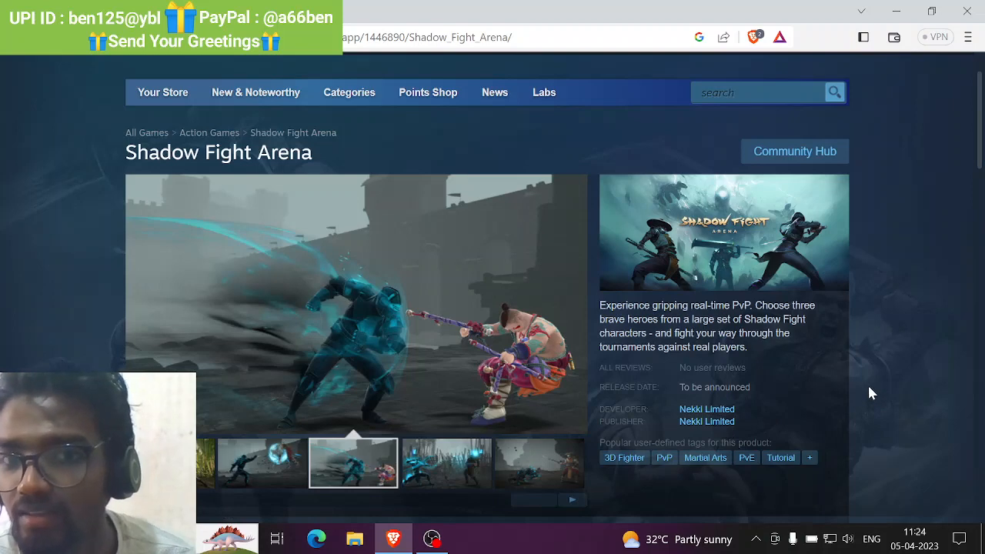
pyautogui.moveTo(846, 406)
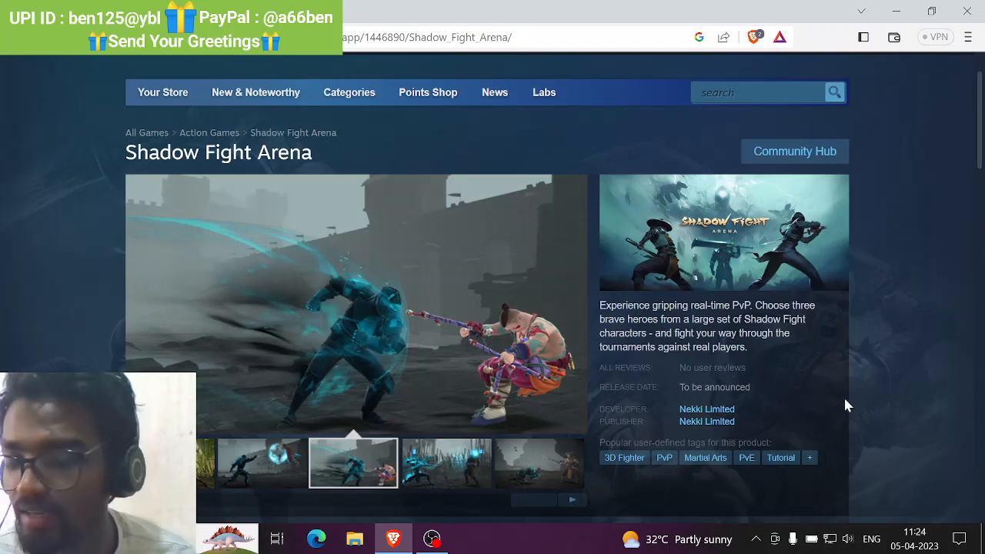
# - View the two glowing blue fighters and straw-hatted spear warrior screenshots, then the description below
pyautogui.click(444, 462)
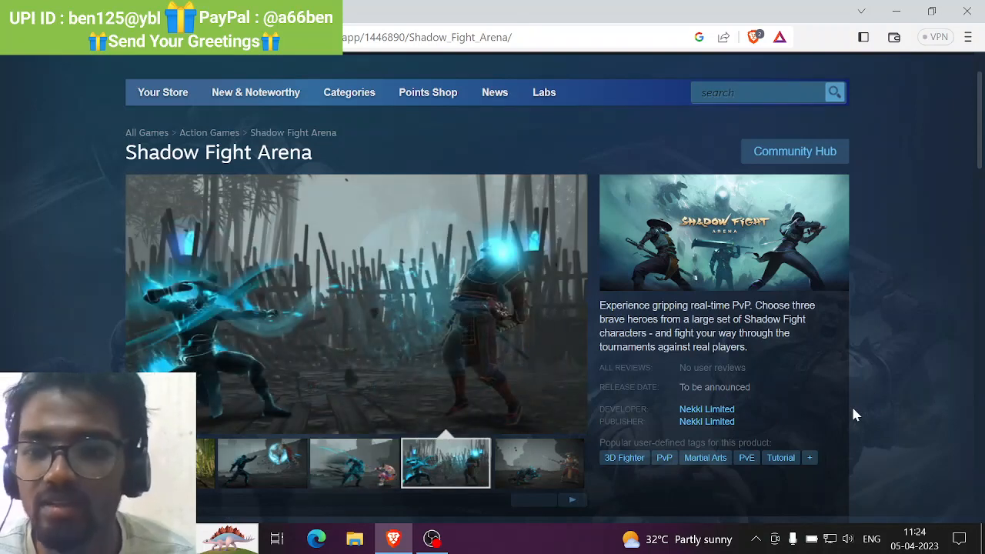
pyautogui.moveTo(846, 330)
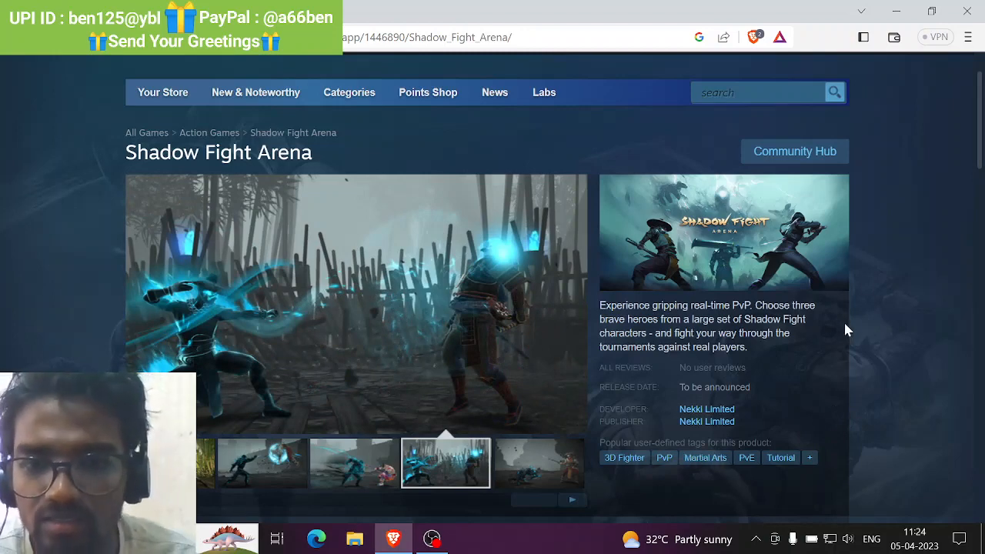
pyautogui.moveTo(834, 336)
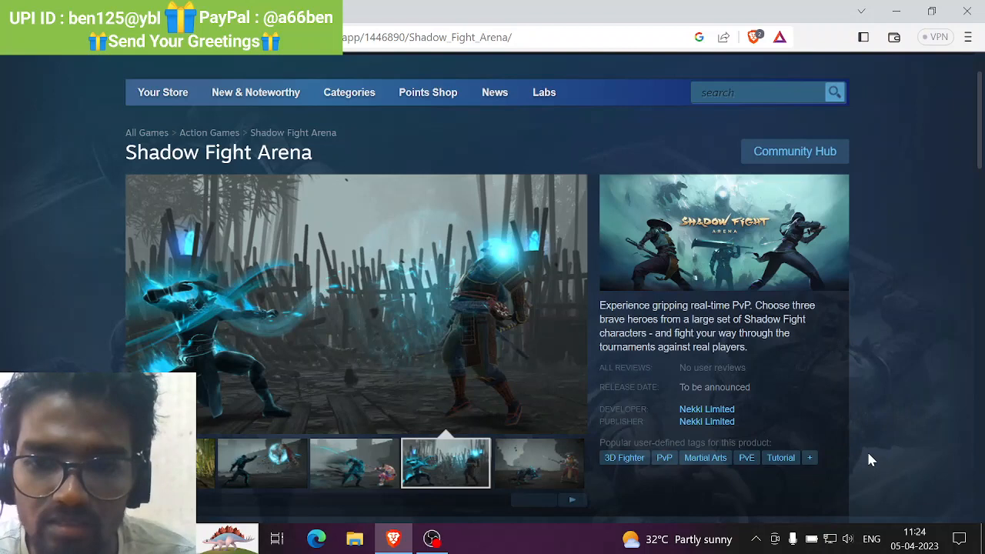
pyautogui.click(537, 462)
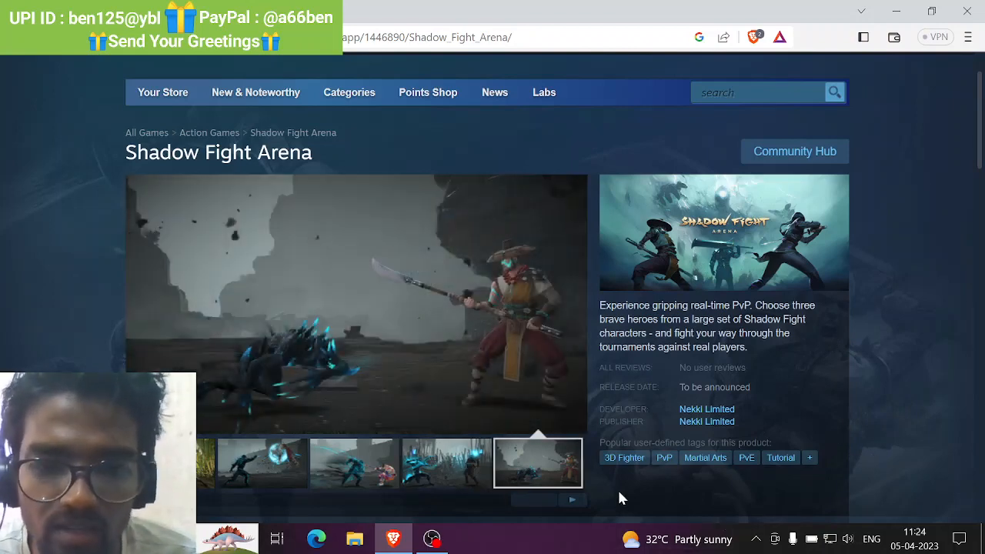
pyautogui.scroll(-3)
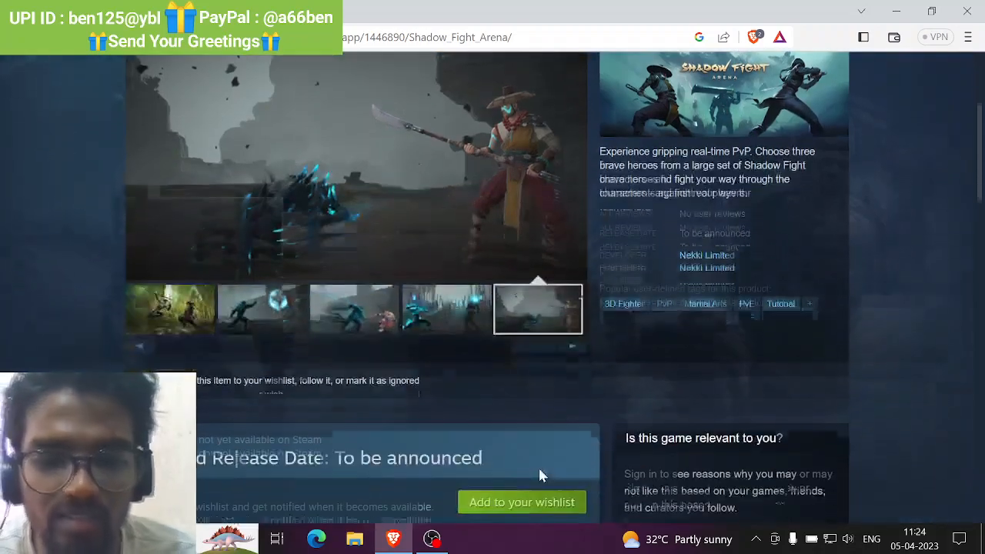
pyautogui.scroll(-3)
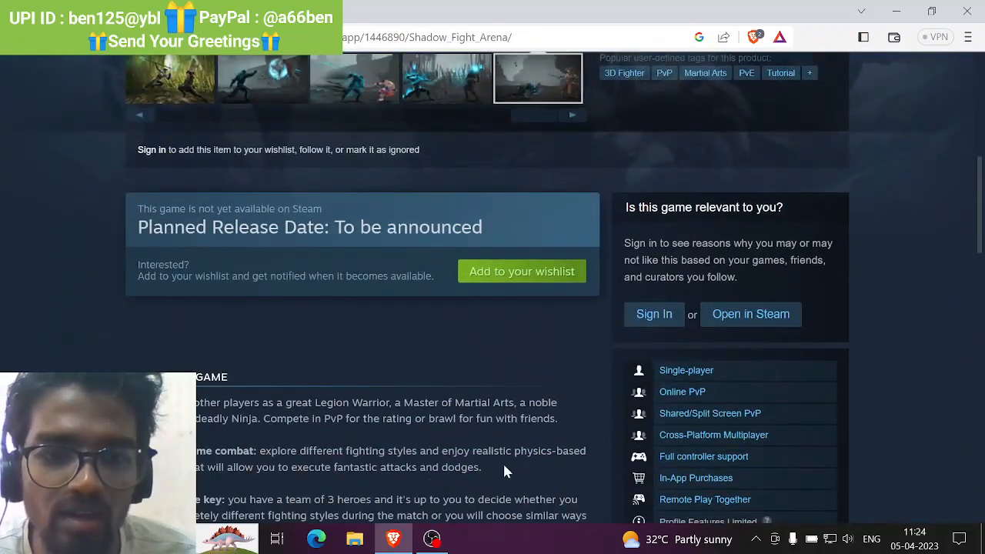
pyautogui.scroll(-3)
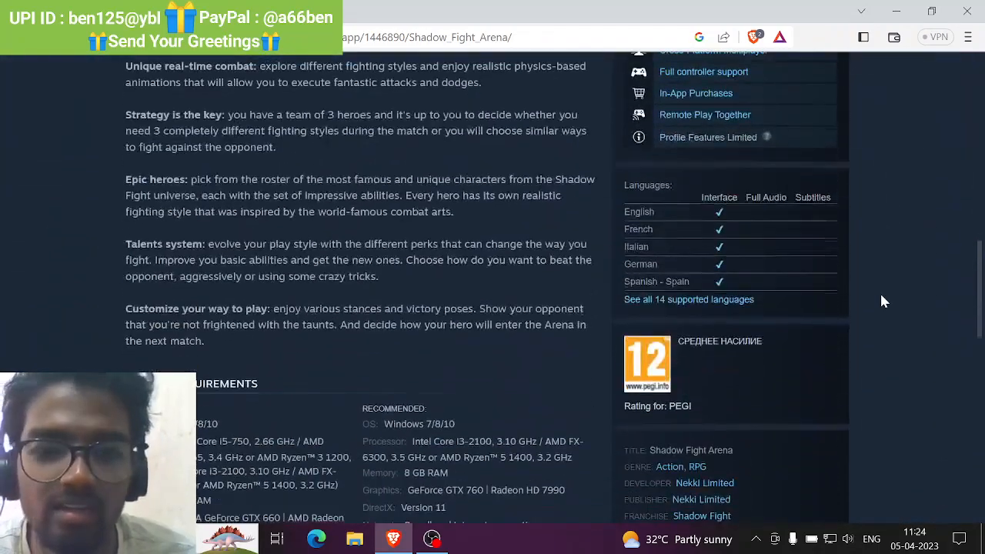
pyautogui.scroll(-3)
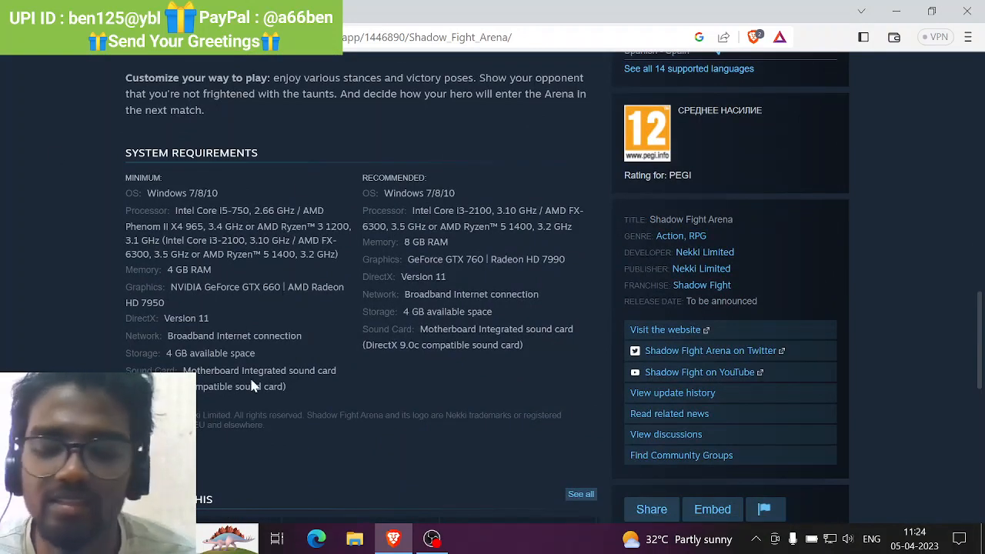
pyautogui.moveTo(362, 403)
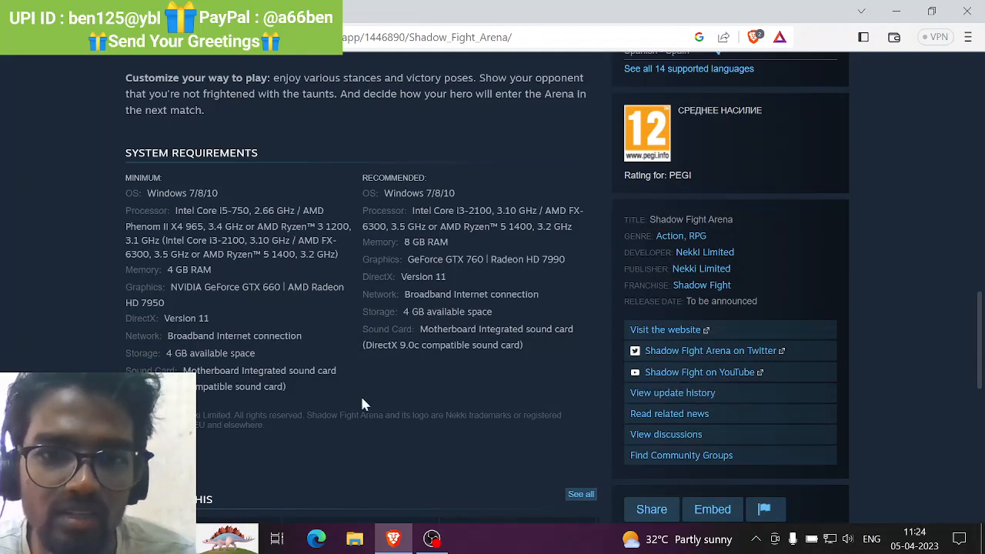
pyautogui.scroll(3)
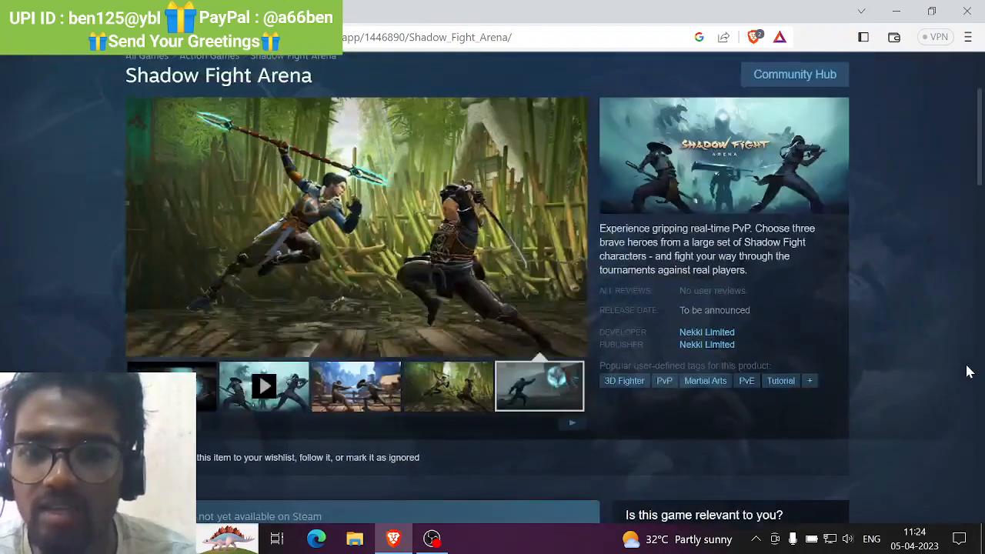
pyautogui.scroll(-3)
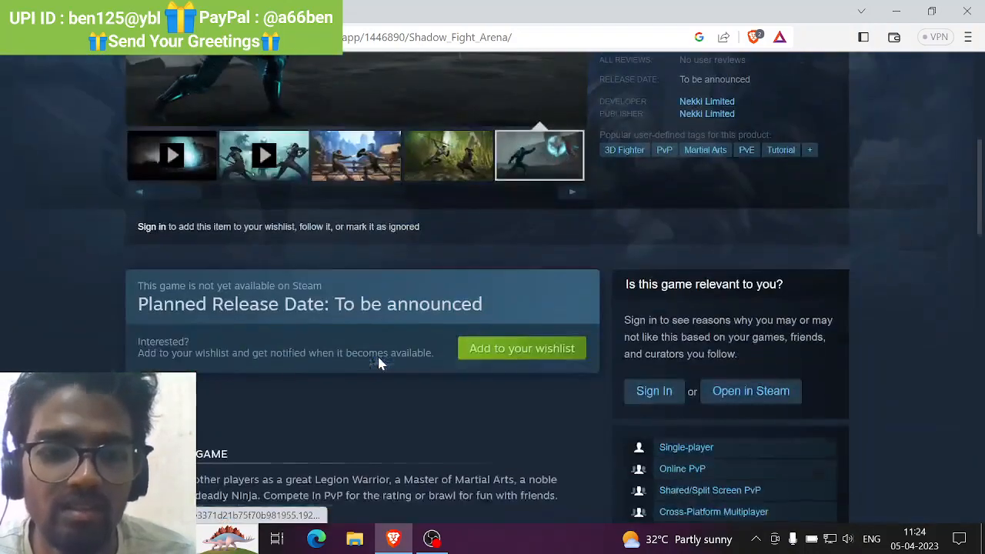